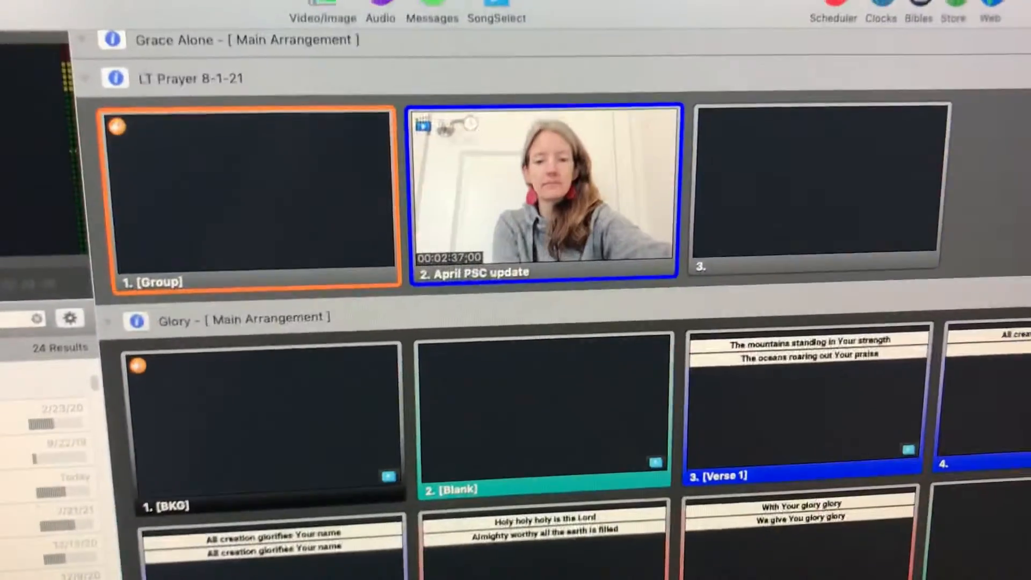
- Remove the April PSC update video cue from slide 2 of LT Prayer 8-1-21
{"action": "scroll", "scroll_direction": "down", "scroll_amount": 3}
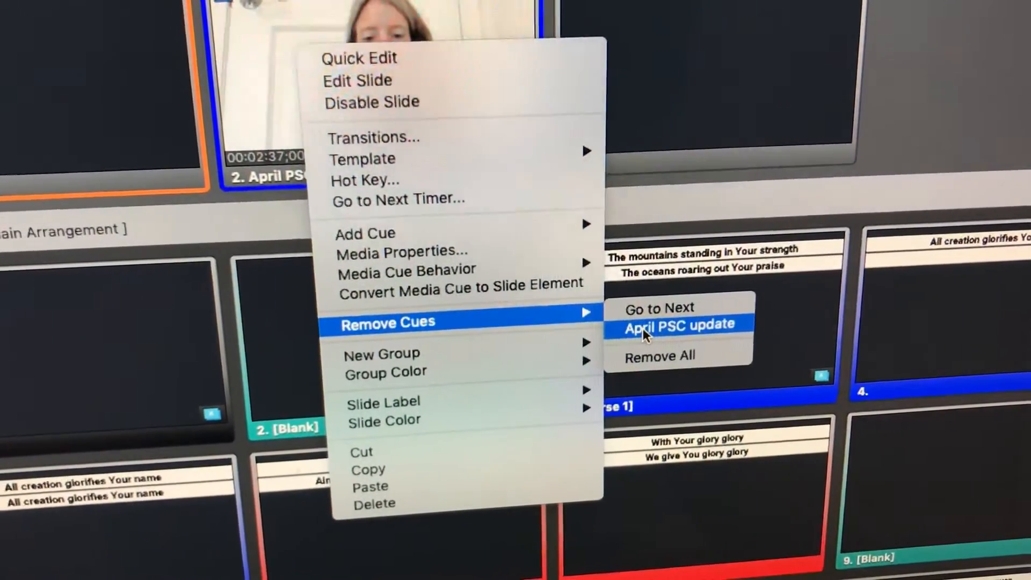
{"action": "left_click", "coordinate": [680, 324]}
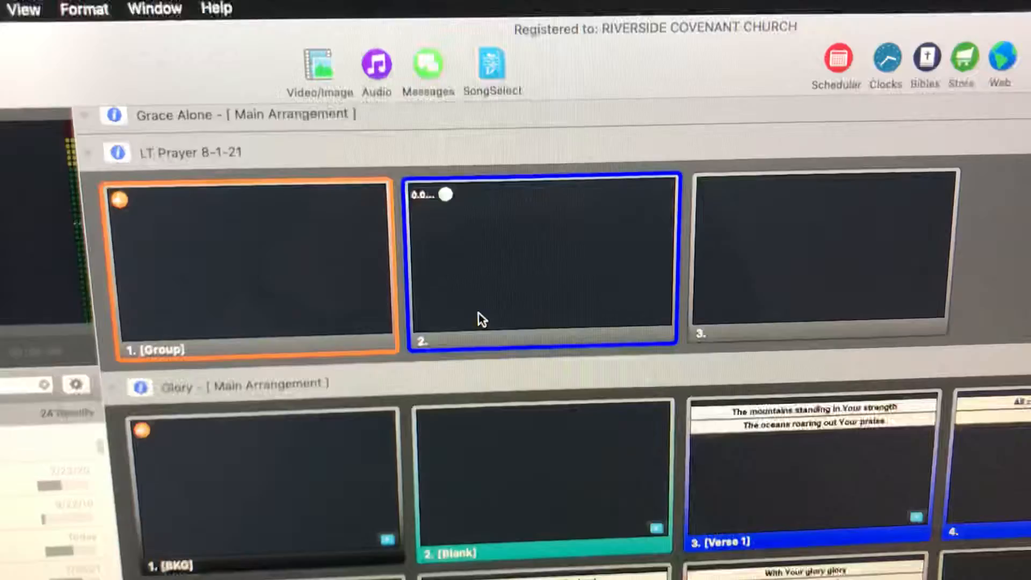
- Add IMG_1264.mov to slide 2, writing over the existing media file
{"action": "scroll", "scroll_direction": "down", "scroll_amount": 3}
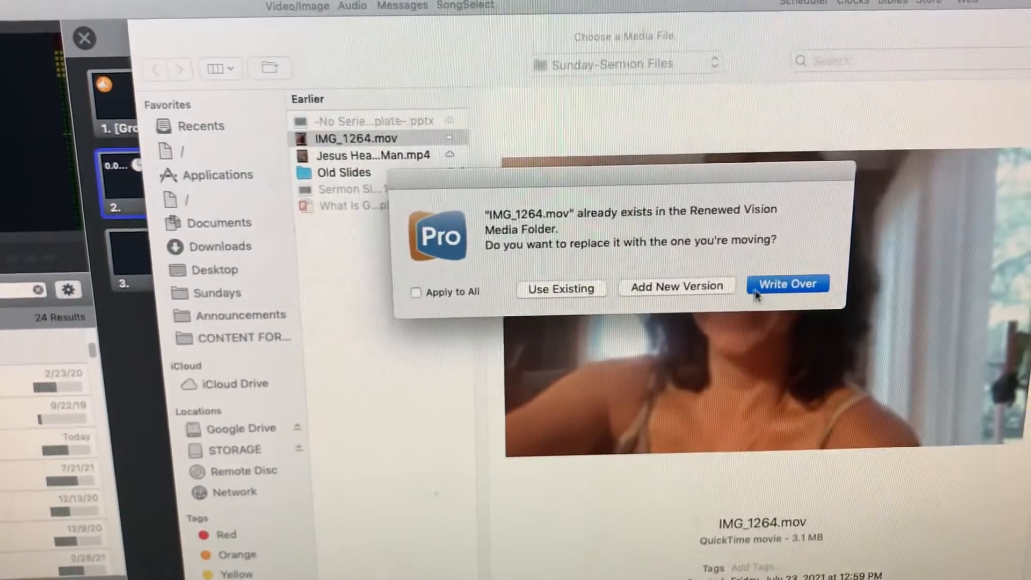
{"action": "left_click", "coordinate": [786, 283]}
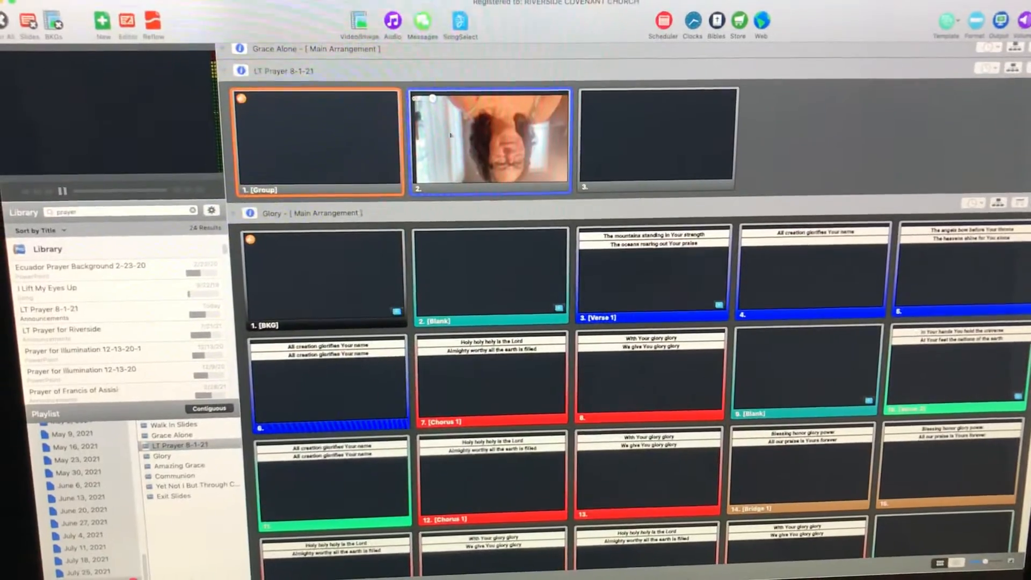
{"action": "right_click", "coordinate": [490, 138]}
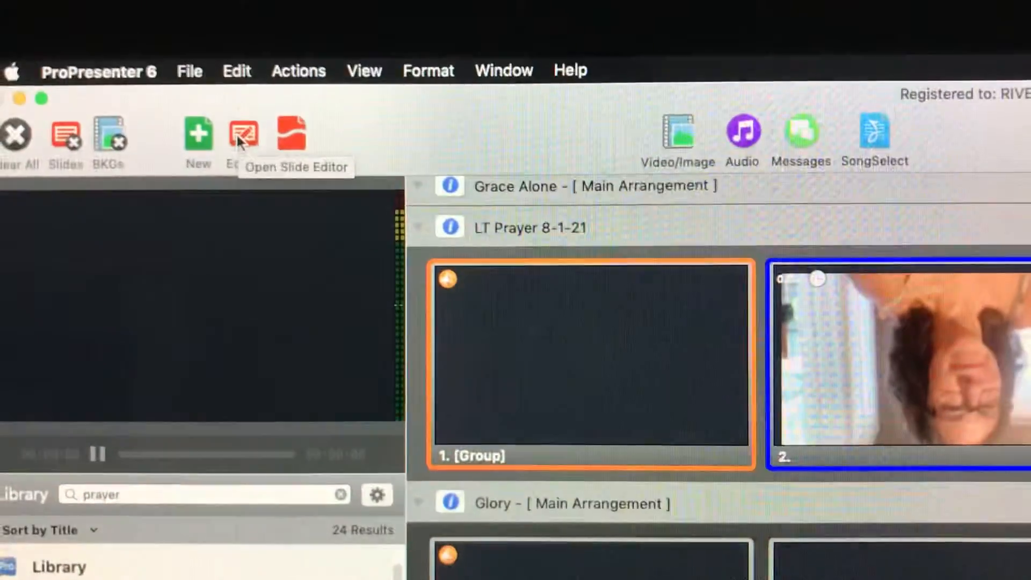
- Clear the inverted video from slide 2 and open it in the Slide Editor
{"action": "left_click", "coordinate": [244, 131]}
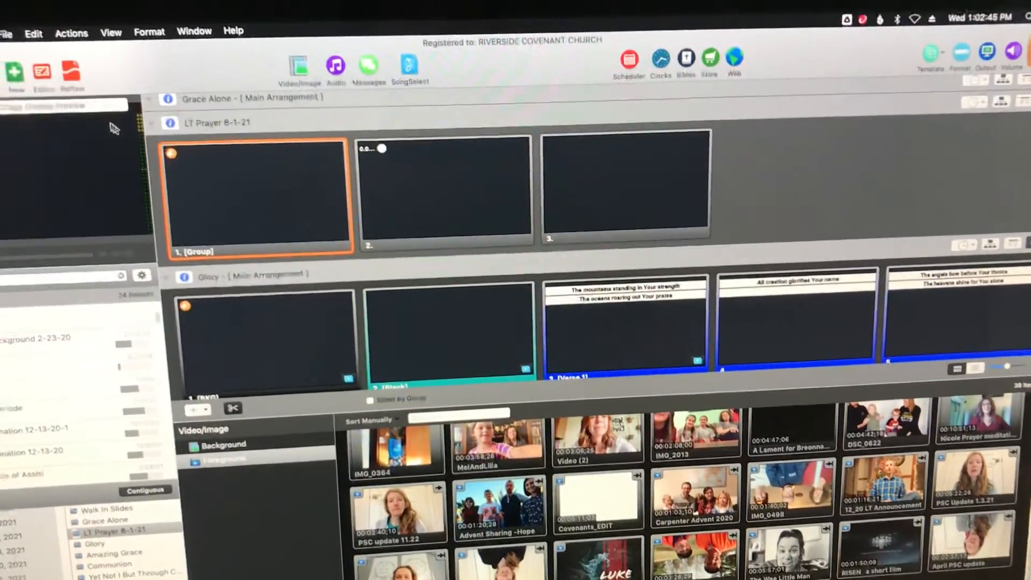
{"action": "double_click", "coordinate": [257, 191]}
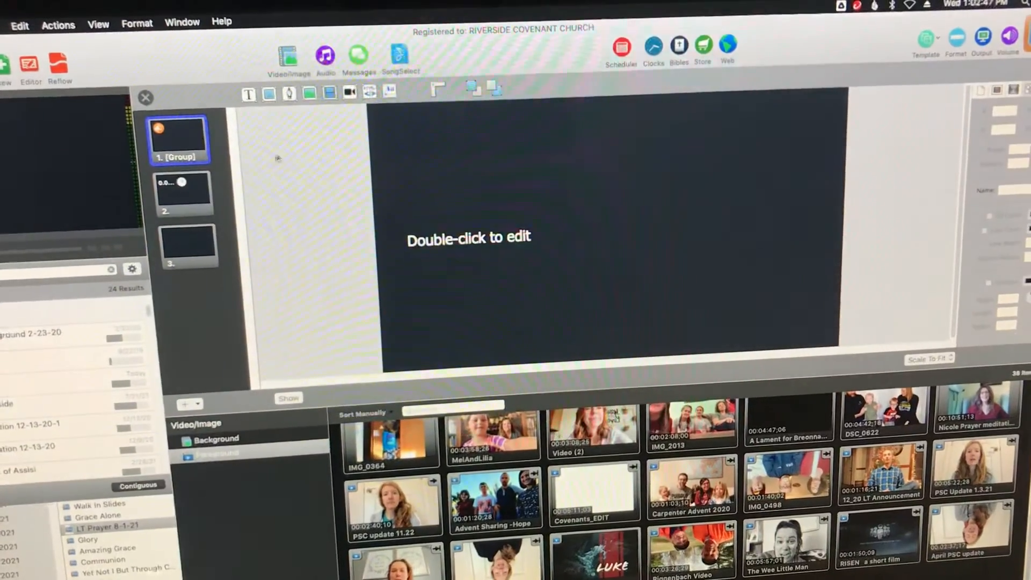
{"action": "left_click", "coordinate": [184, 190]}
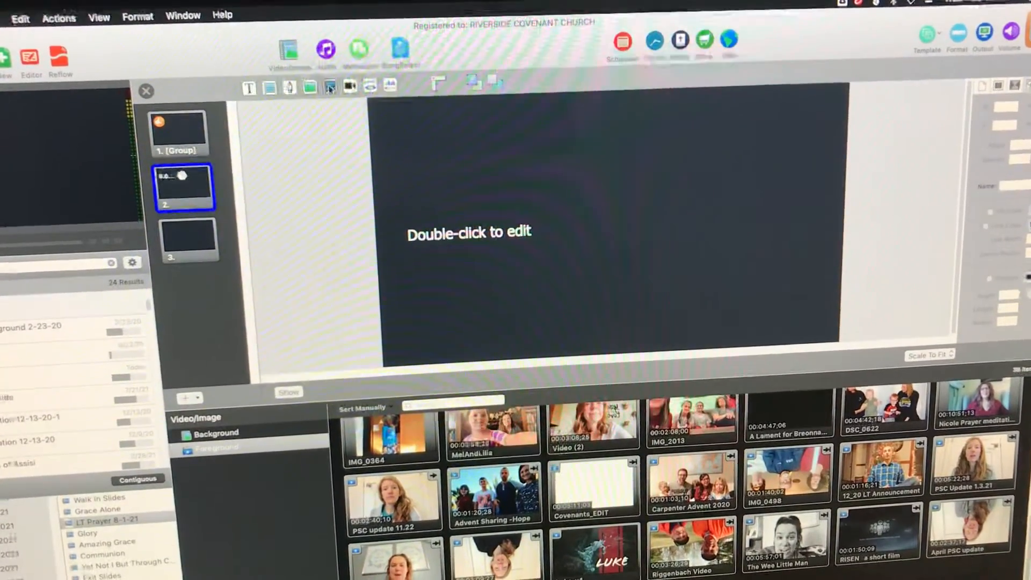